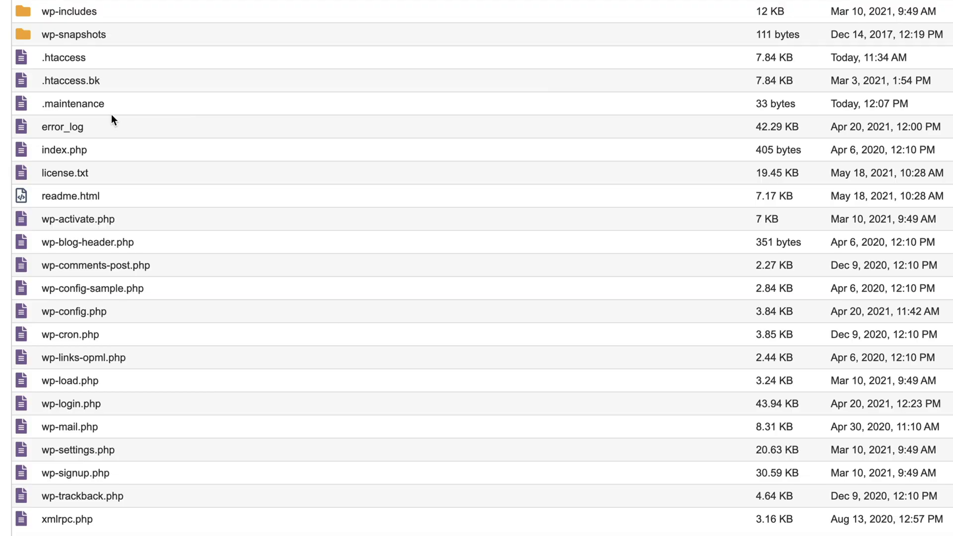
Search 'file' in cPanel and launch File Manager on the public_html folder.
click(73, 104)
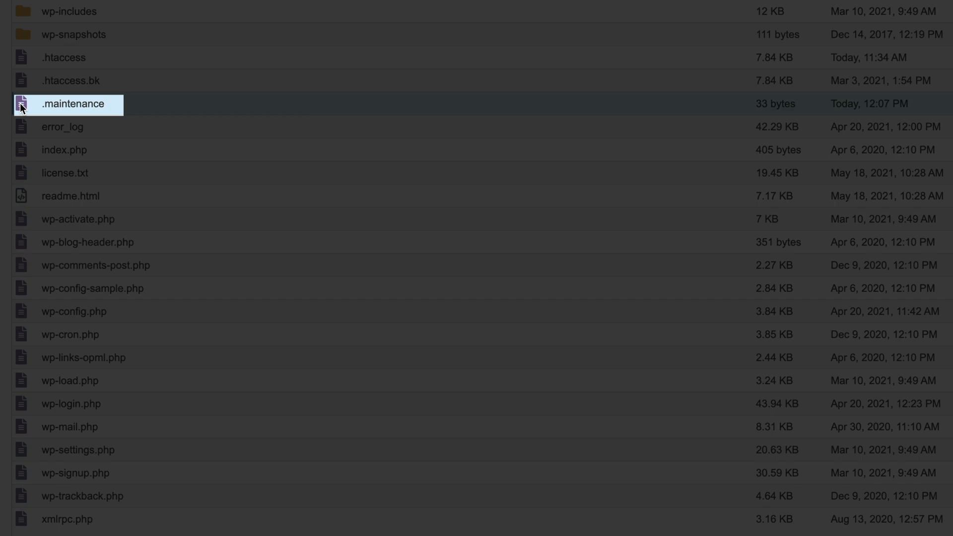
right_click(495, 122)
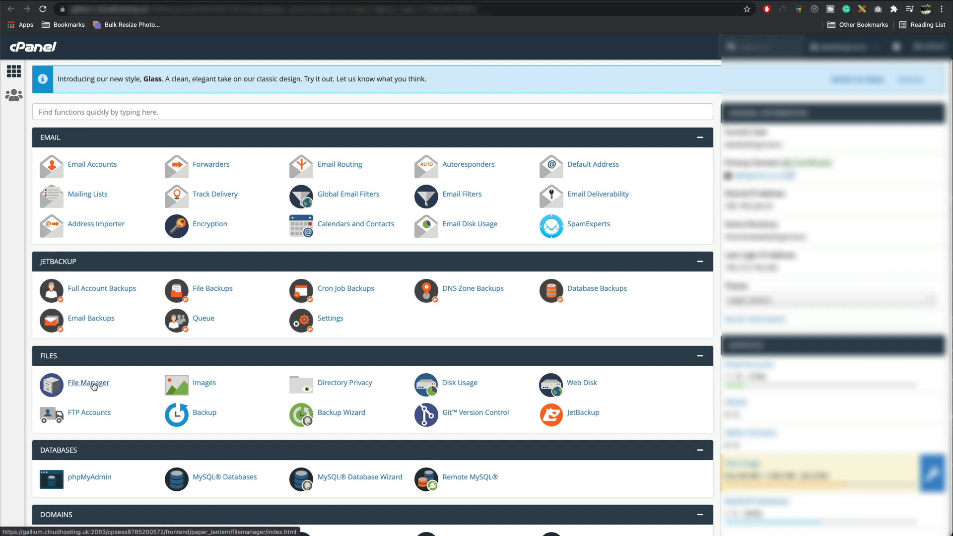
text(s)
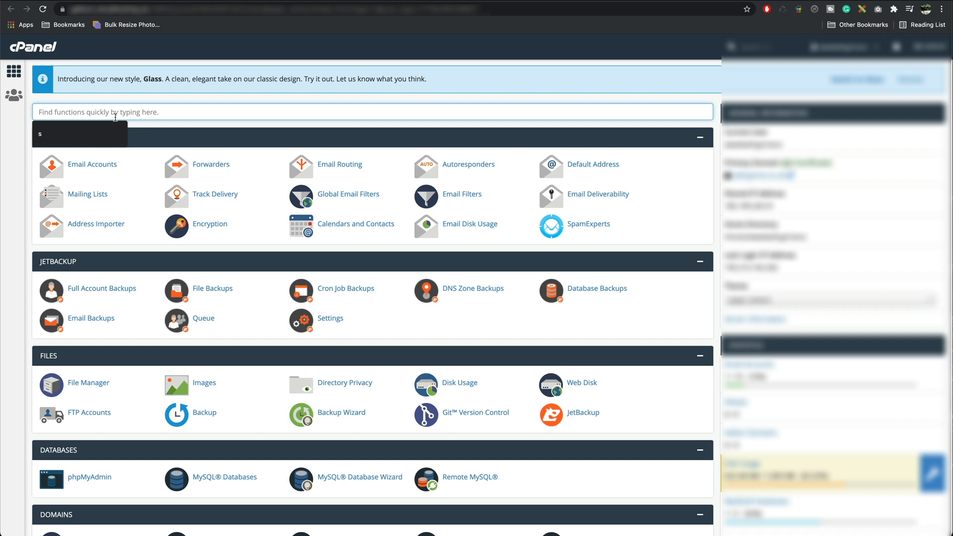
text(file)
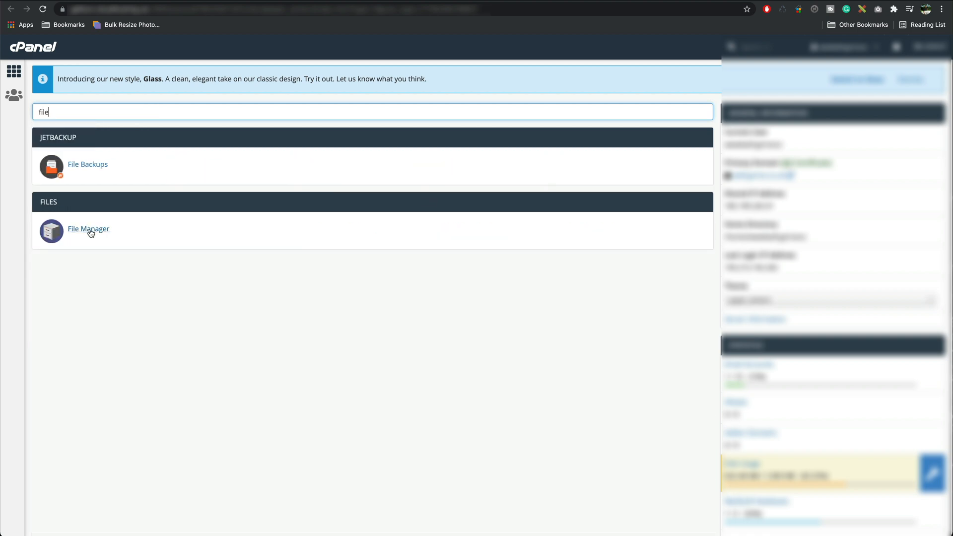
click(88, 228)
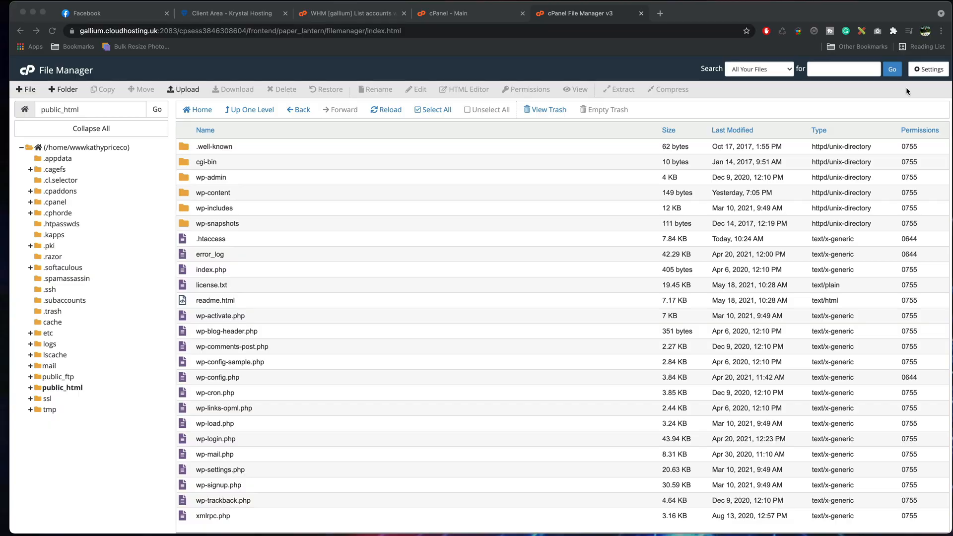
Enable Show Hidden Files (dotfiles) in preferences and select the revealed .maintenance file.
click(927, 69)
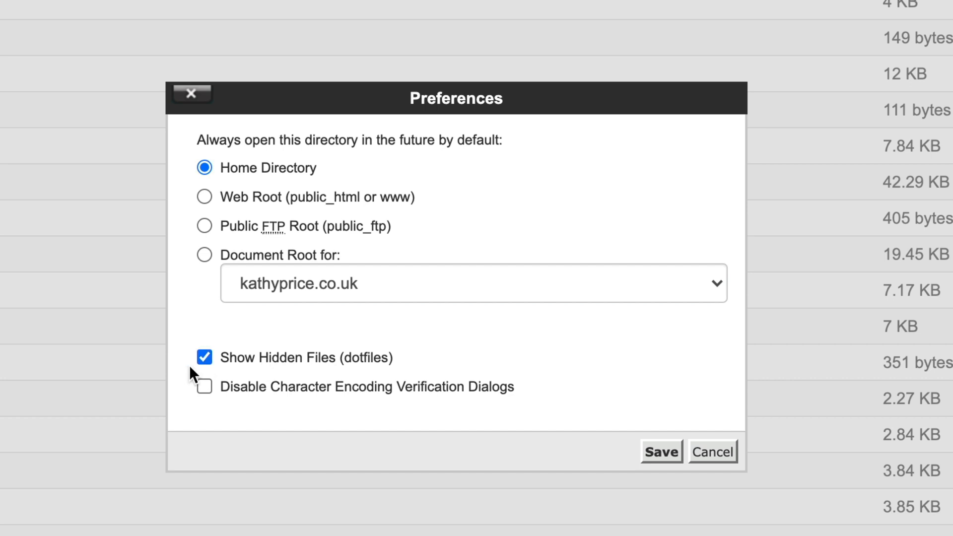
mouse_move(369, 369)
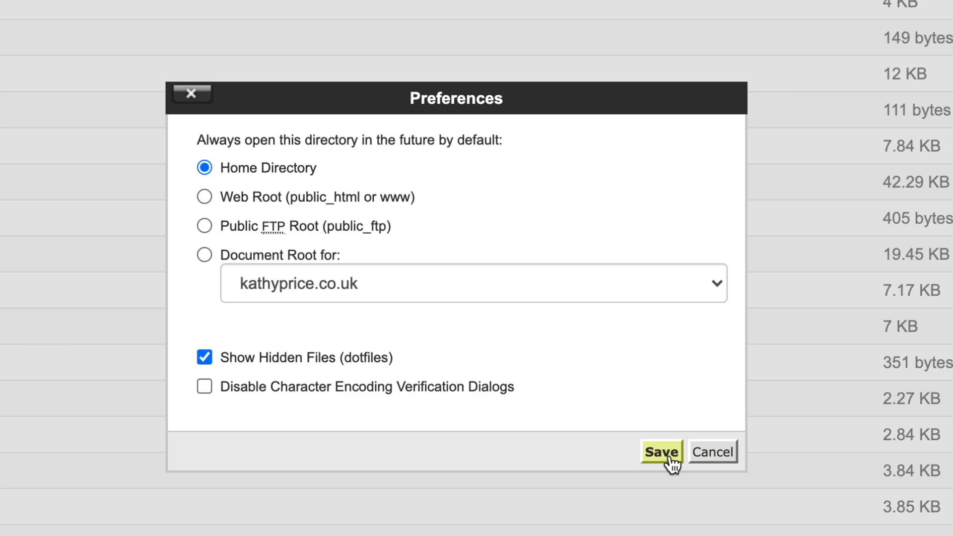
click(661, 453)
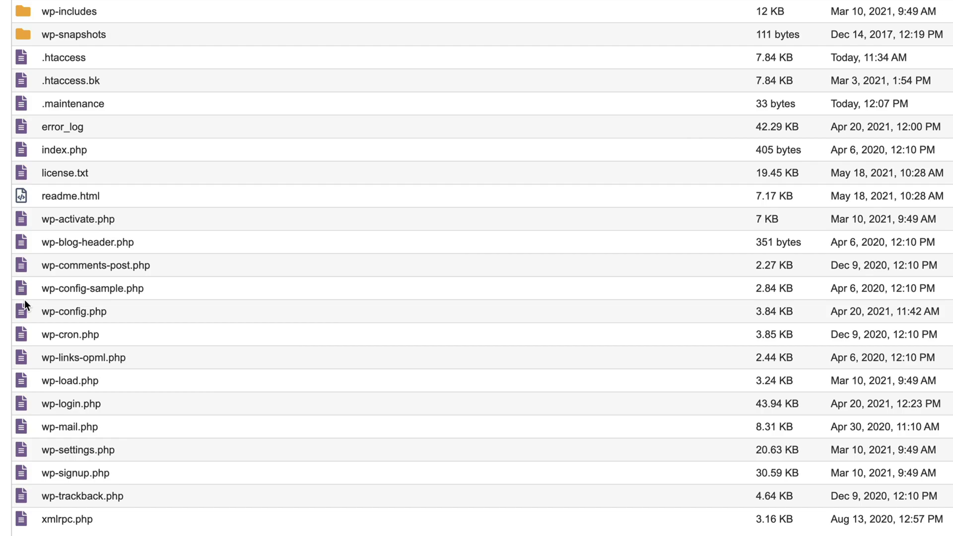
mouse_move(206, 121)
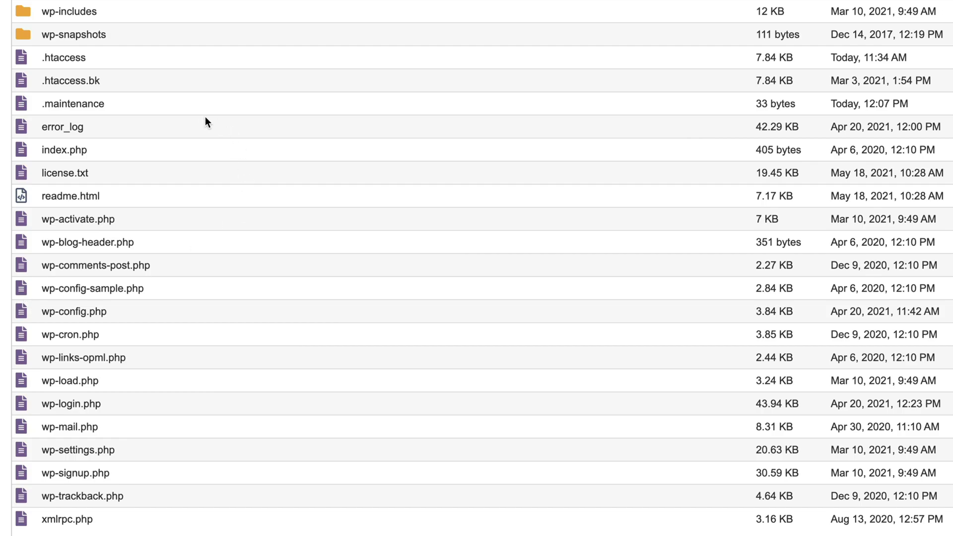
click(73, 103)
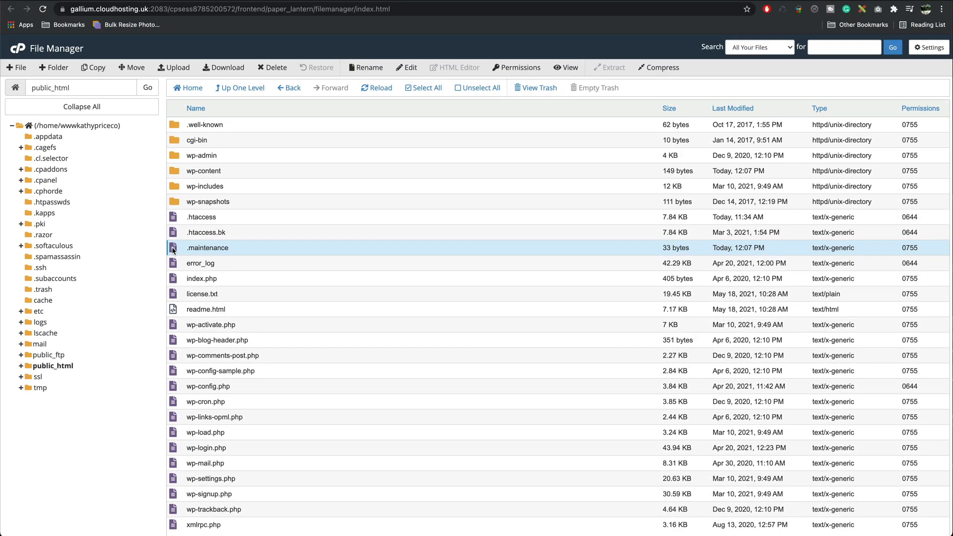
Delete the selected .maintenance file, confirming its move to the trash.
click(274, 67)
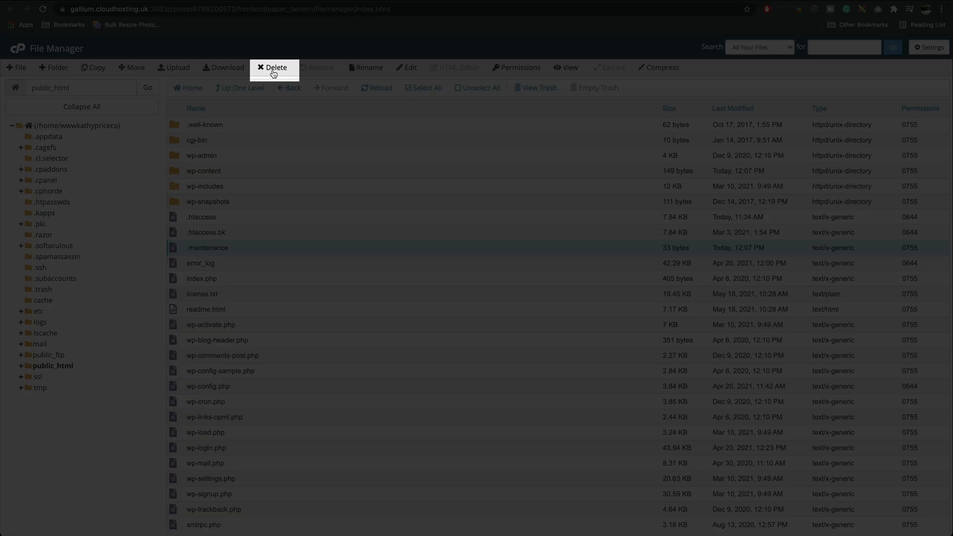
click(274, 67)
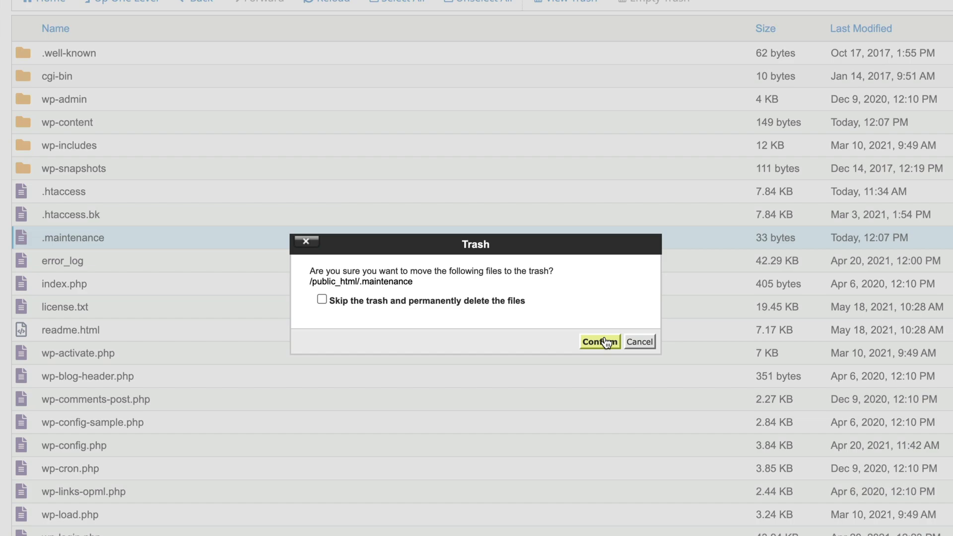
click(600, 341)
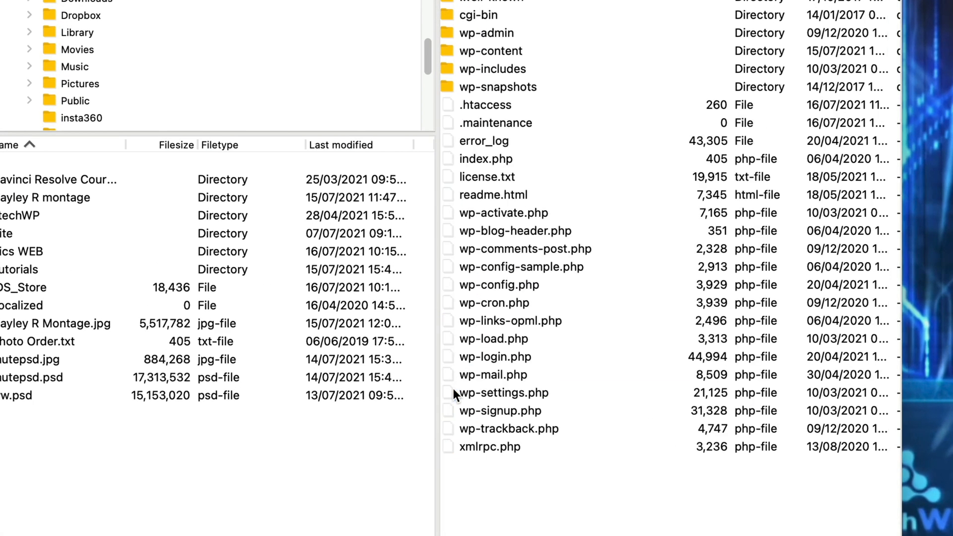
Delete .maintenance from the remote public_html via its context menu, confirming with Yes.
click(495, 122)
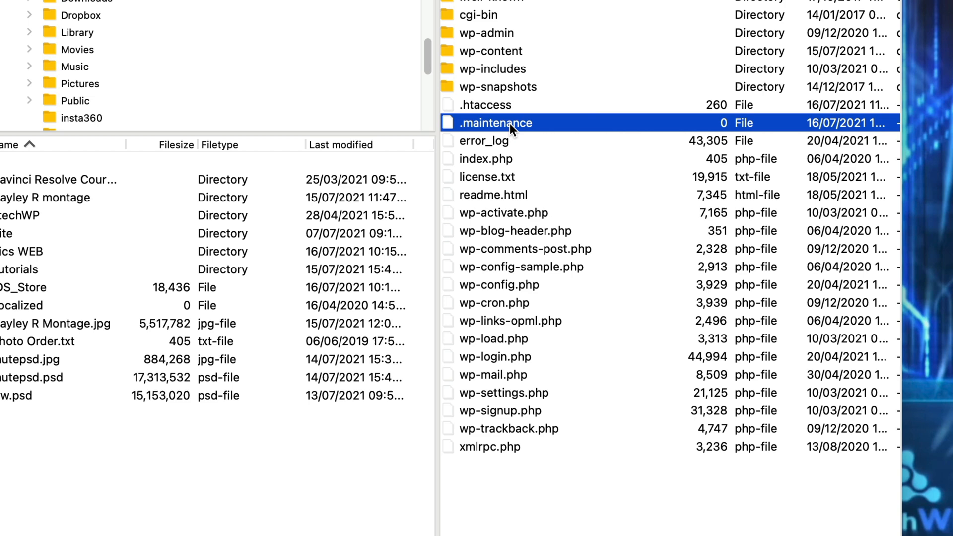
right_click(495, 122)
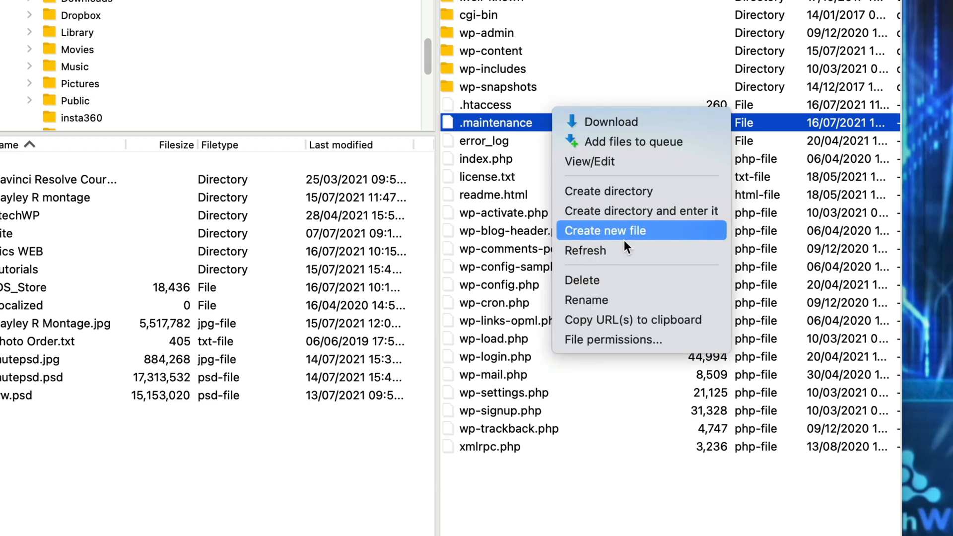
click(581, 280)
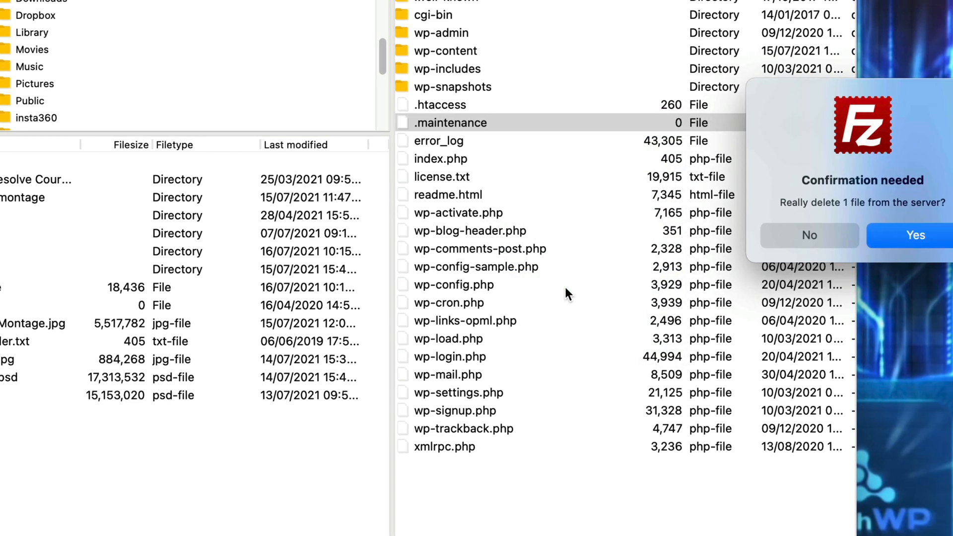
click(914, 235)
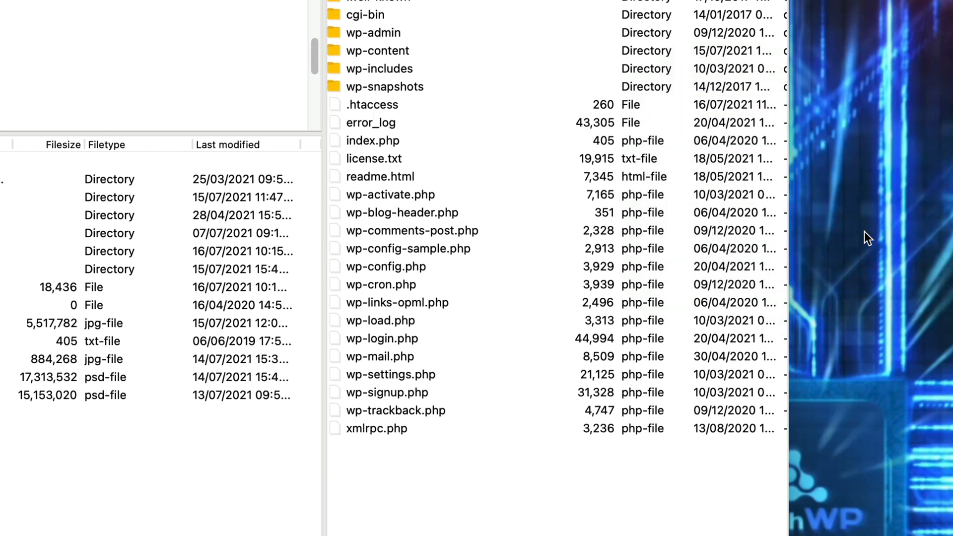